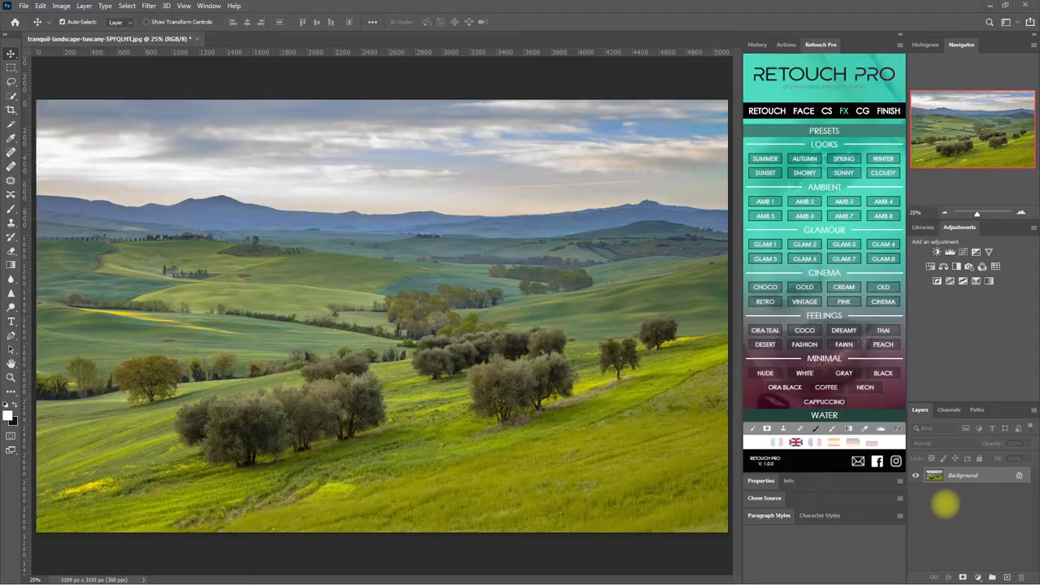
Step: Scroll the Retouch Pro site past Clothes and Color Grading down to the FX presets
left_click(882, 372)
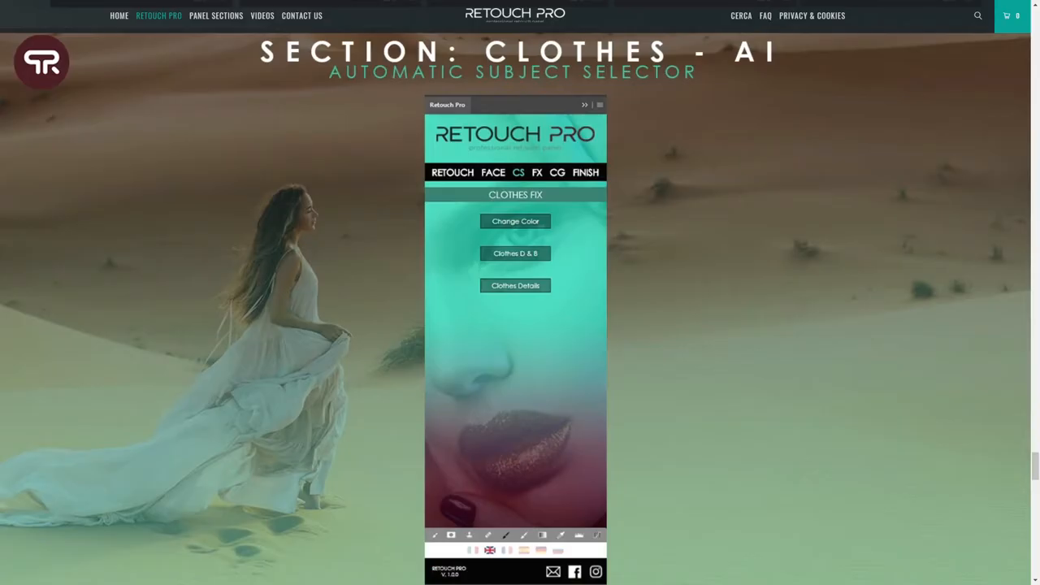
scroll("down", 3)
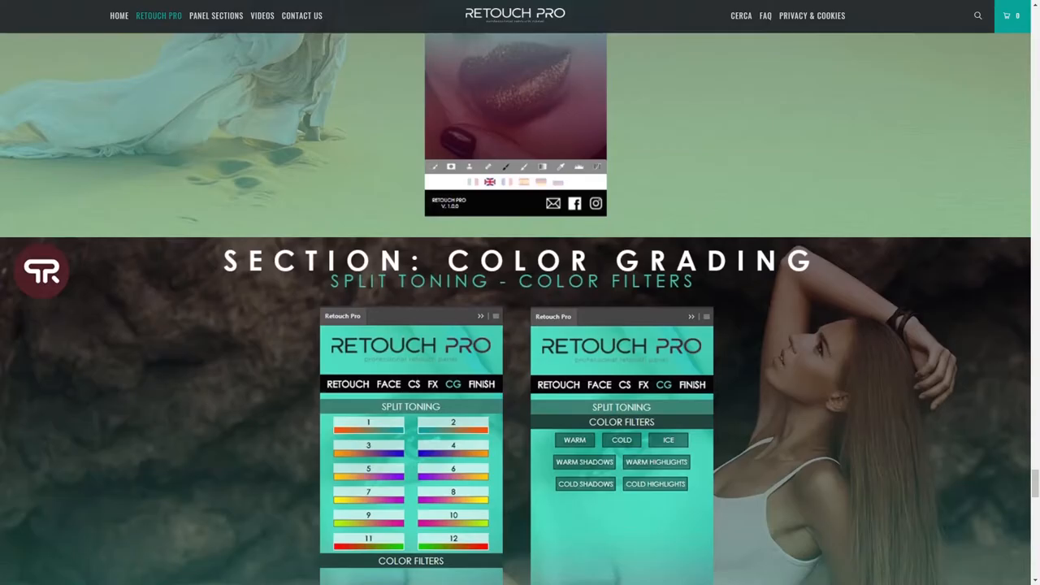
scroll("down", 3)
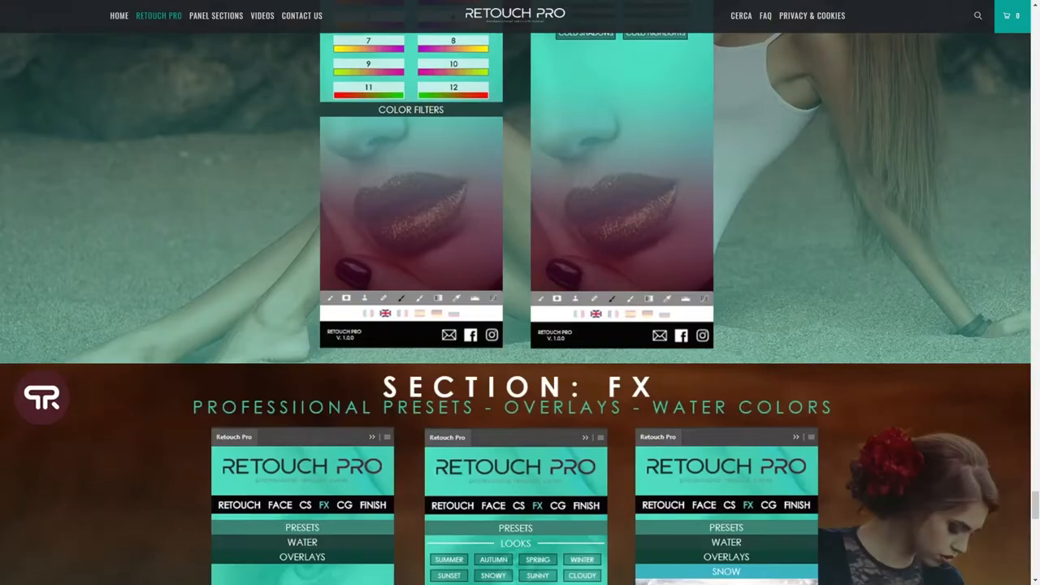
scroll("down", 3)
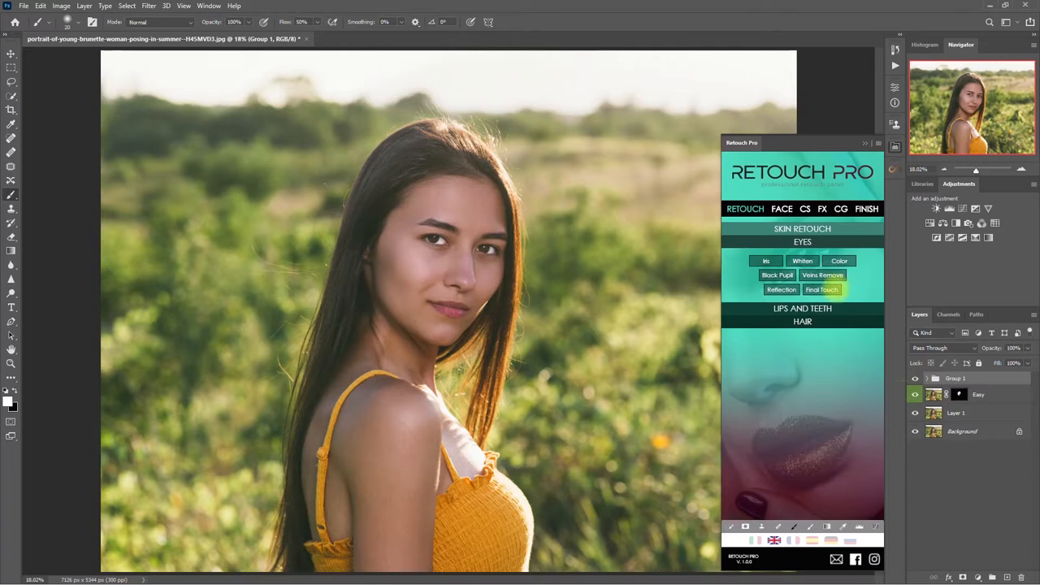
left_click(801, 229)
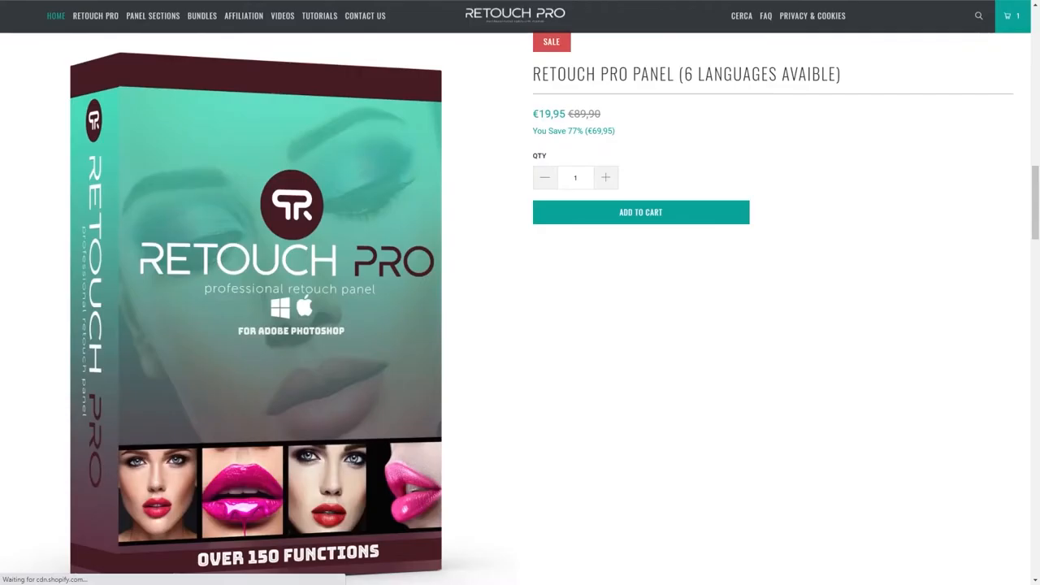
Step: Go to checkout for the €19,95 Retouch Pro Panel and enter billing name OMAR
left_click(640, 212)
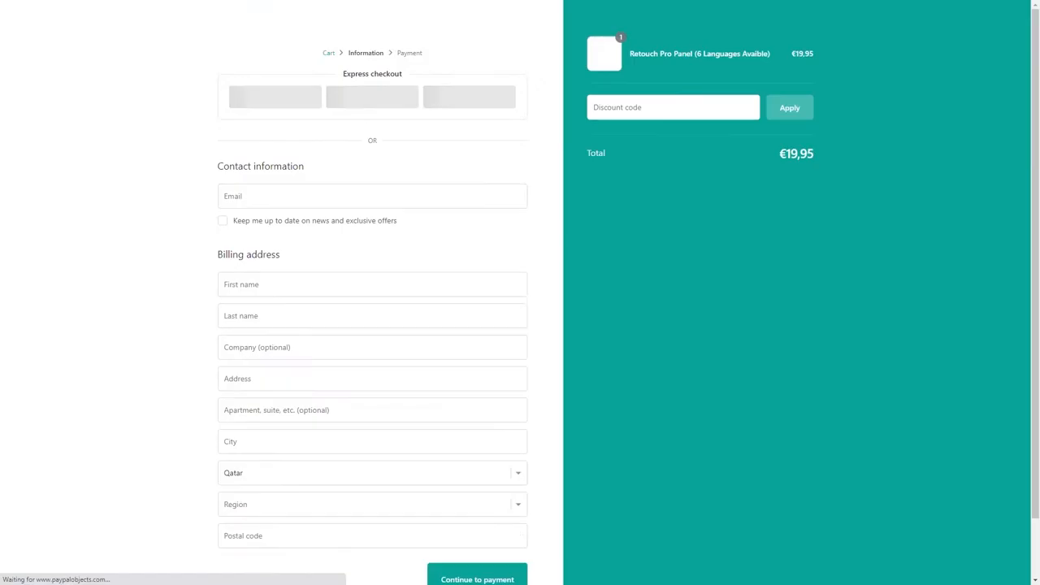
type("OMAR")
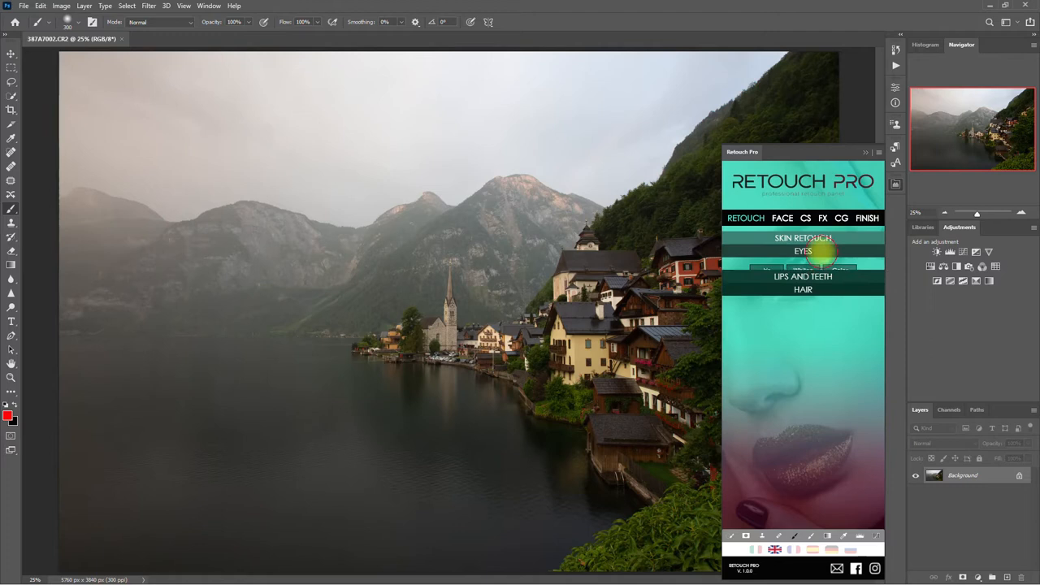
Step: Switch the Retouch Pro panel to FX and expand the PRESETS looks list
left_click(822, 218)
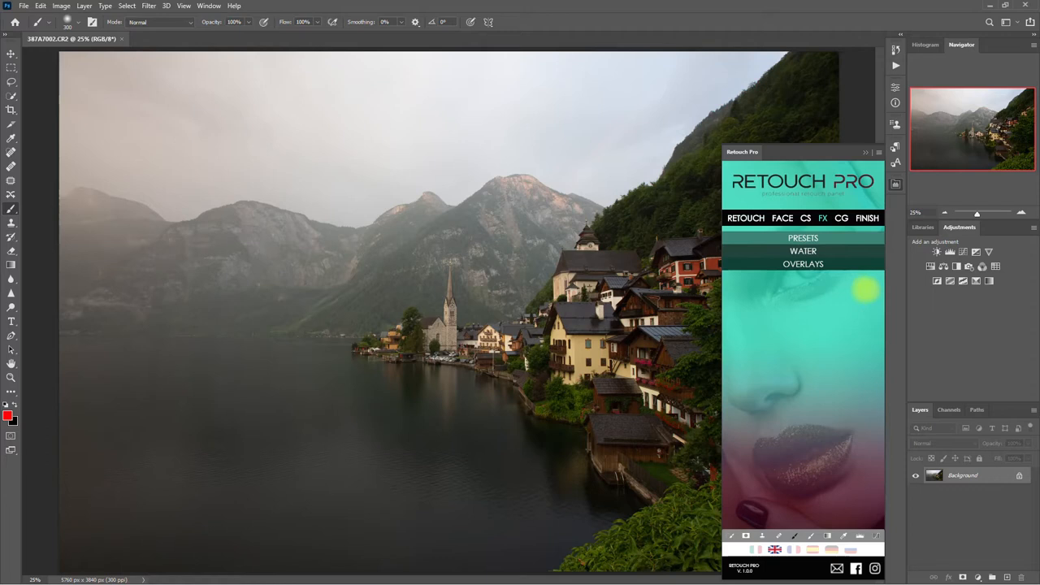
left_click(803, 238)
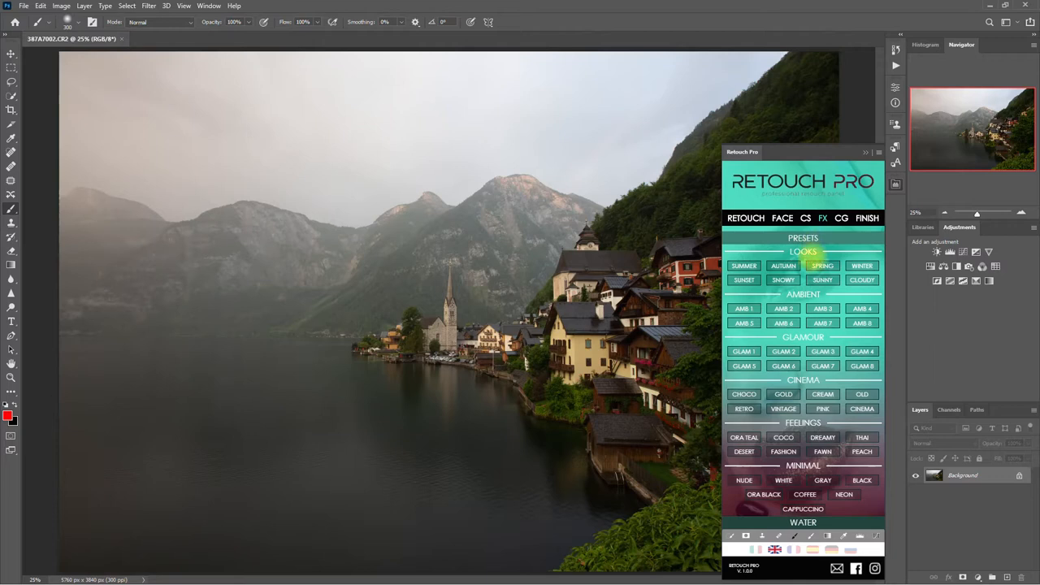
Step: Apply the SUMMER look to the lakeside photo, then hide the SUMMER layer
left_click(743, 265)
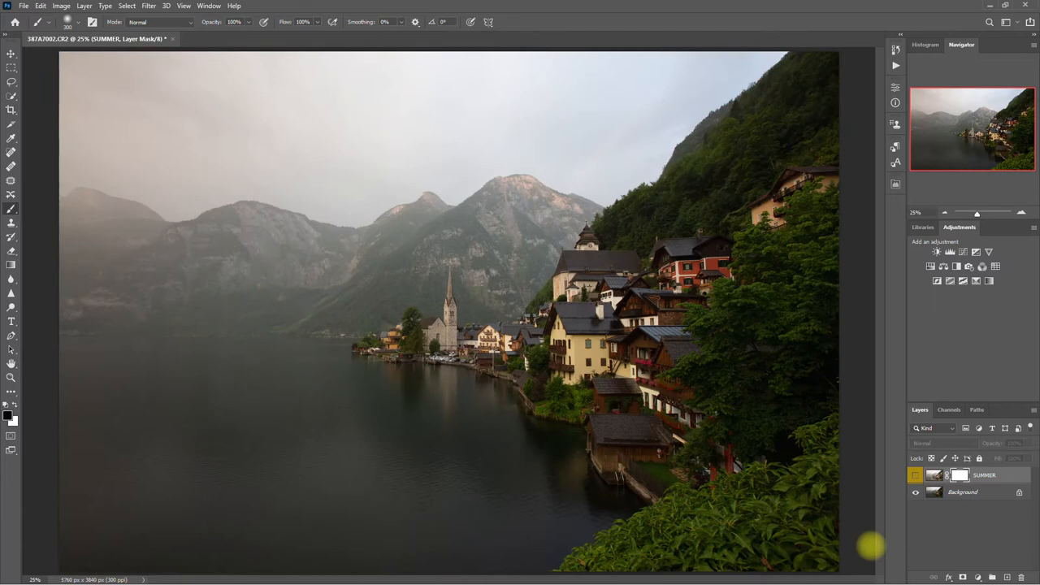
left_click(916, 474)
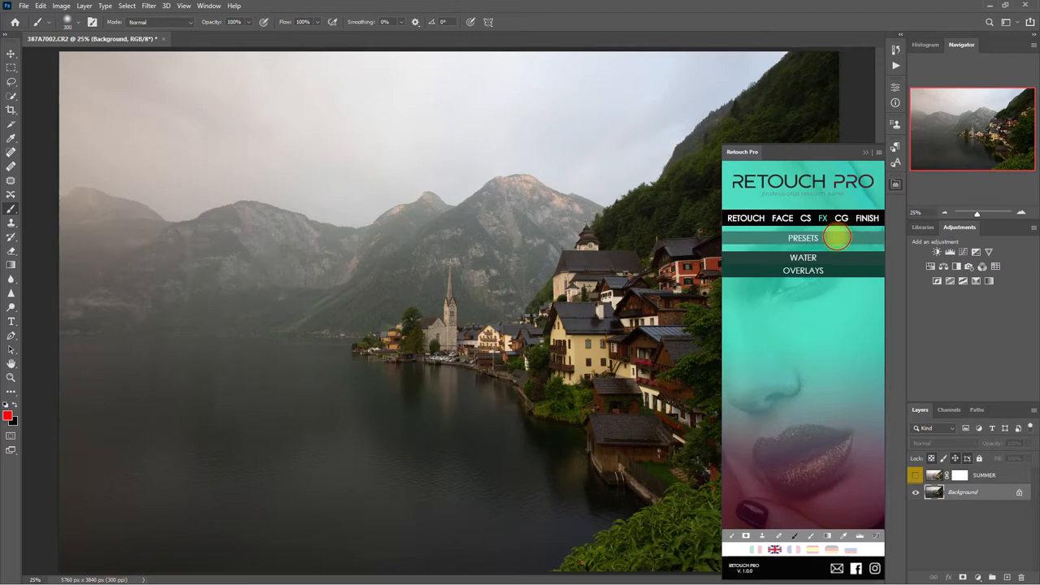
Step: Expand PRESETS, add the AUTUMN and SNOWY looks and hide their layers
left_click(803, 238)
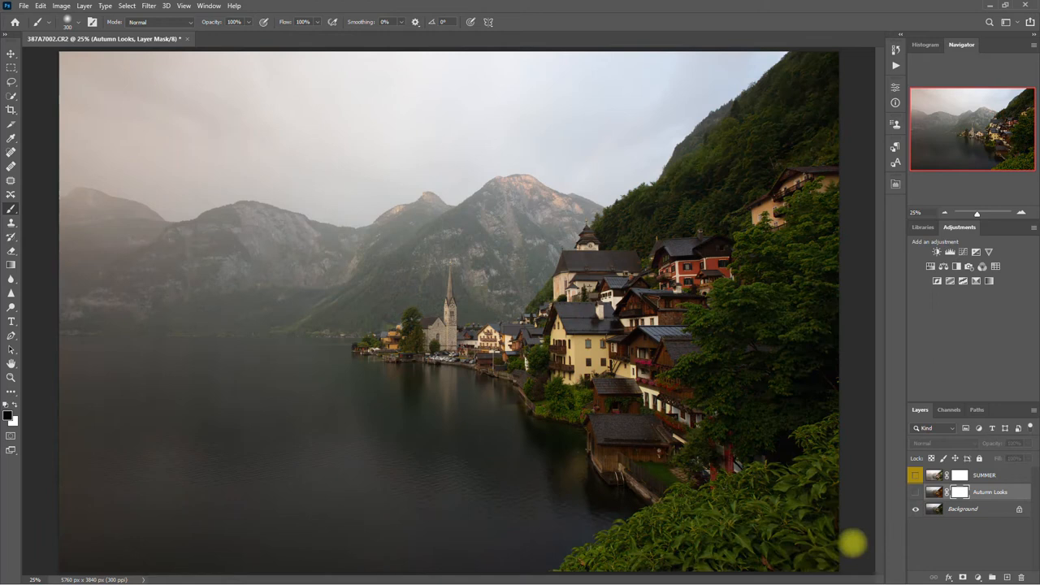
left_click(962, 508)
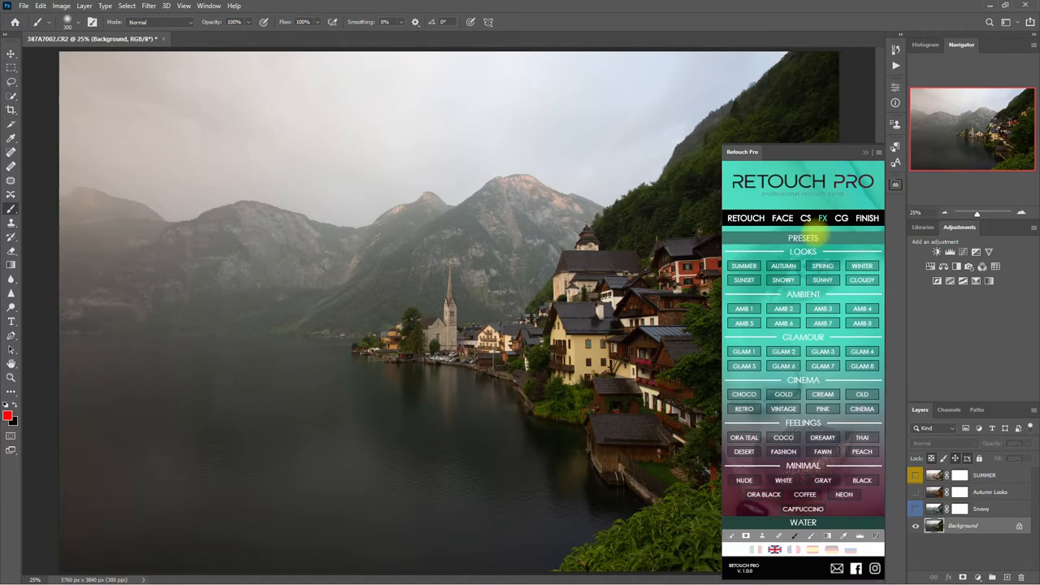
Step: Apply the WINTER look to the lakeside photo and hide its layer
left_click(861, 266)
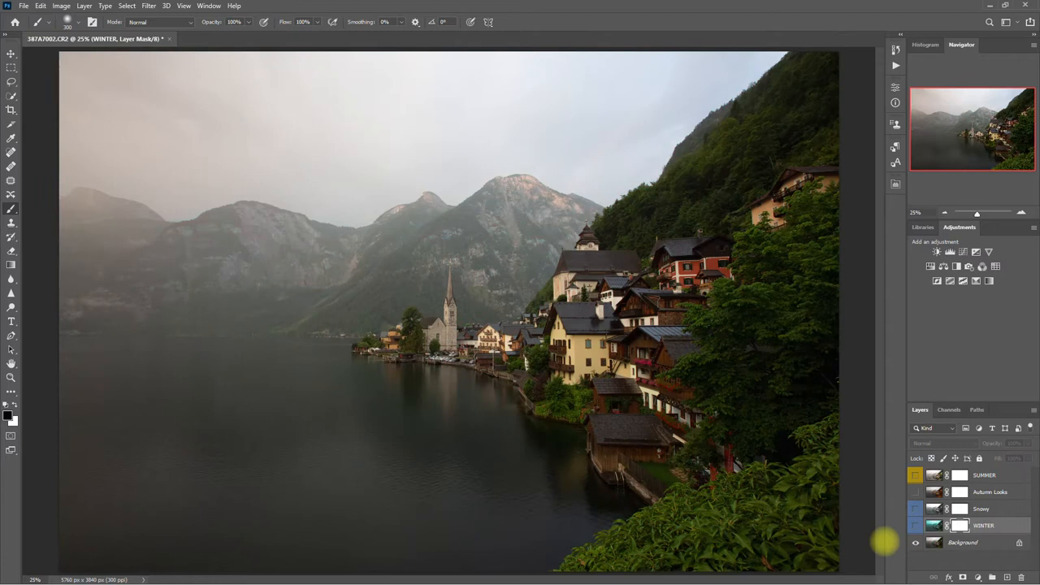
left_click(915, 491)
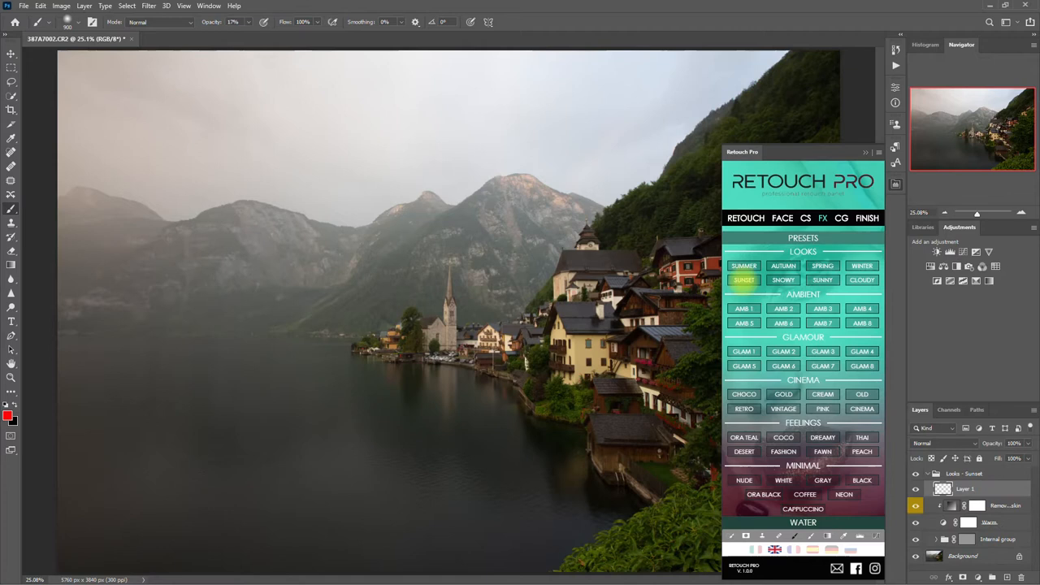
Step: Apply the SUNSET look, letting it build the Looks - Sunset adjustment group
left_click(743, 279)
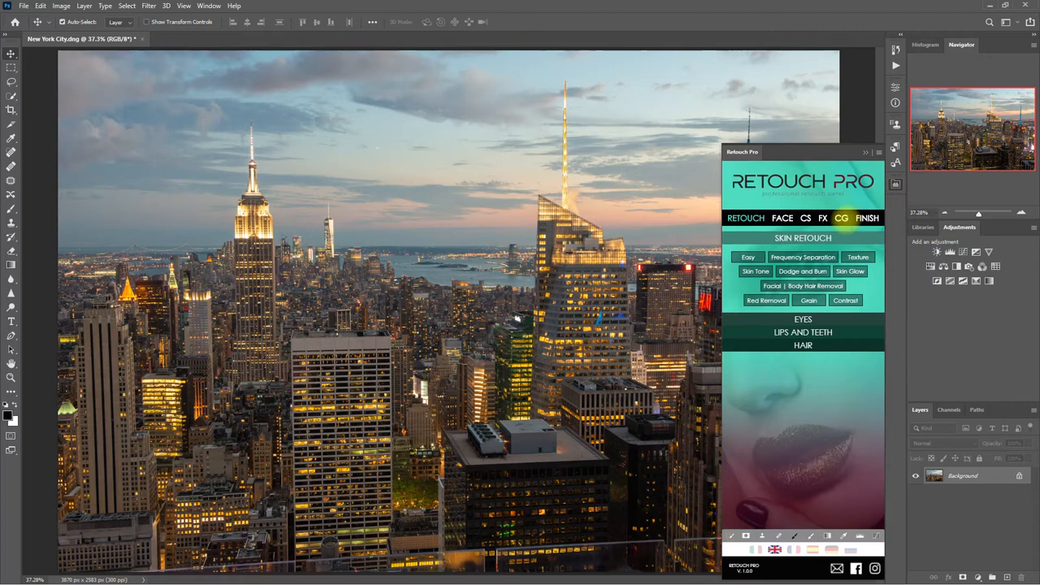
Step: Open the Retouch Pro effects and toggle the CLEAR look layer to compare versions
left_click(822, 217)
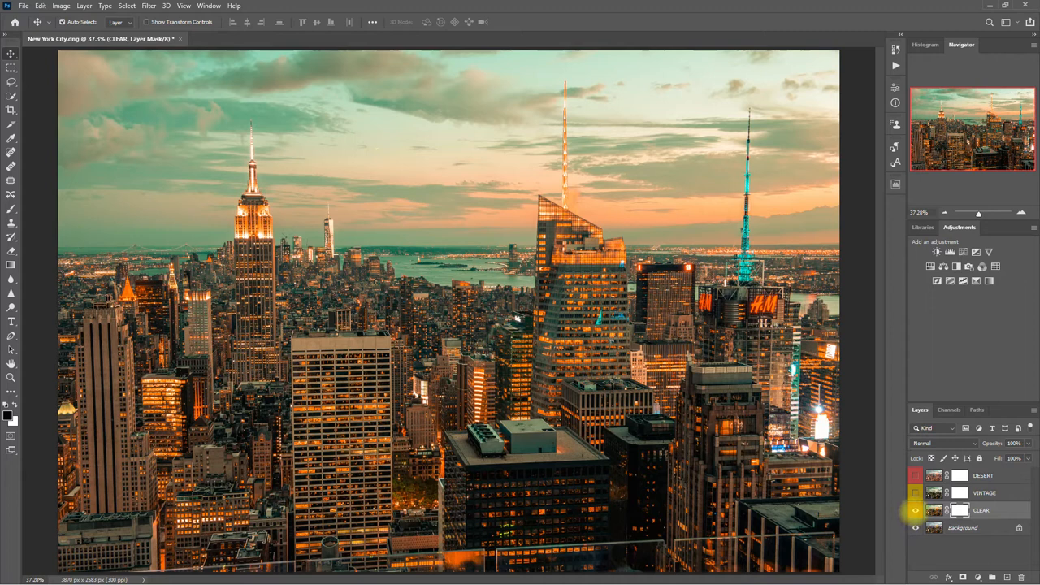
left_click(914, 510)
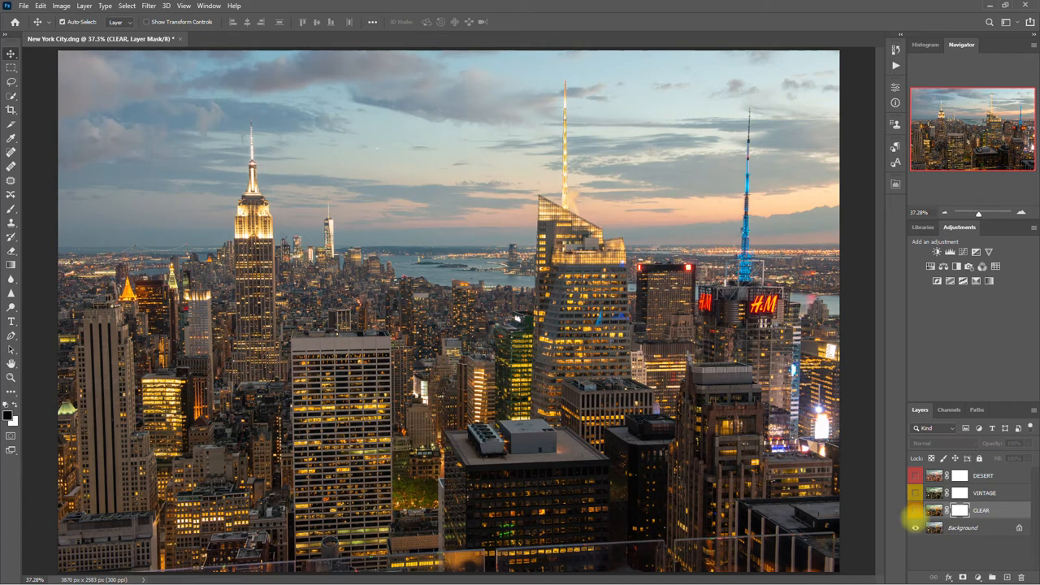
left_click(916, 511)
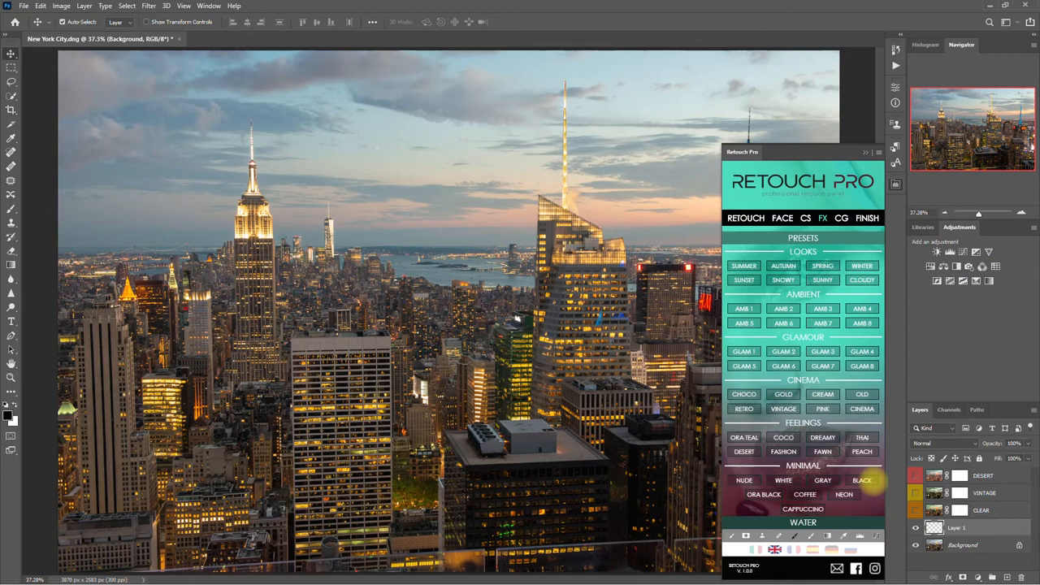
Step: Apply the muted BLACK look and place a Sun 1 glow over the right skyline
left_click(861, 479)
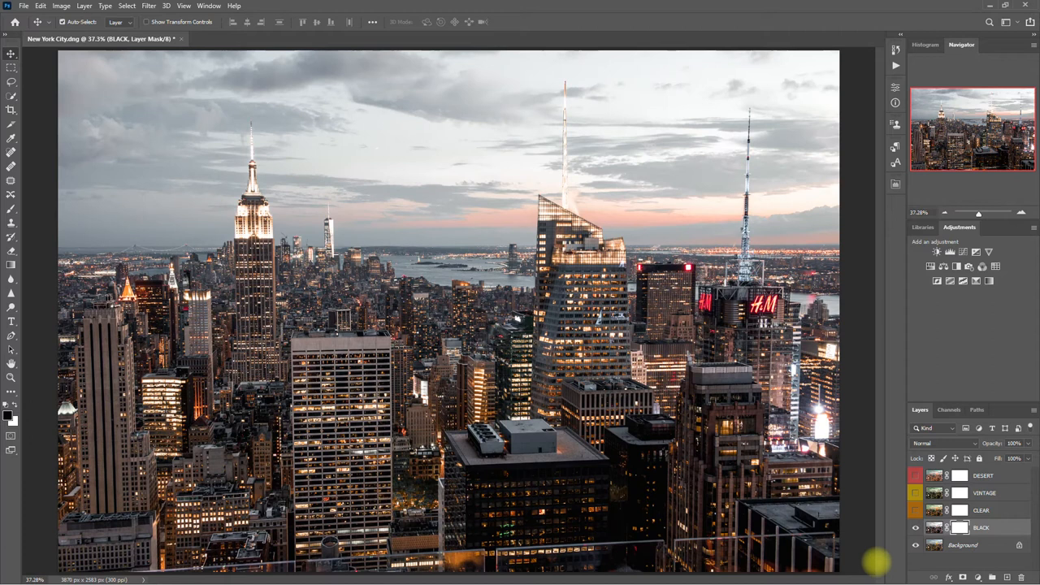
left_click(895, 185)
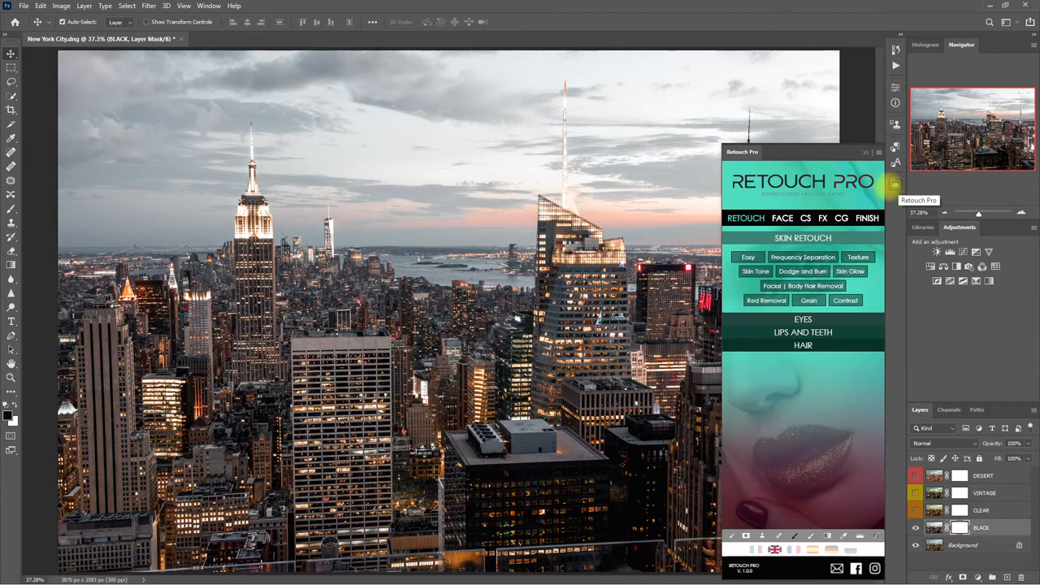
left_click(822, 218)
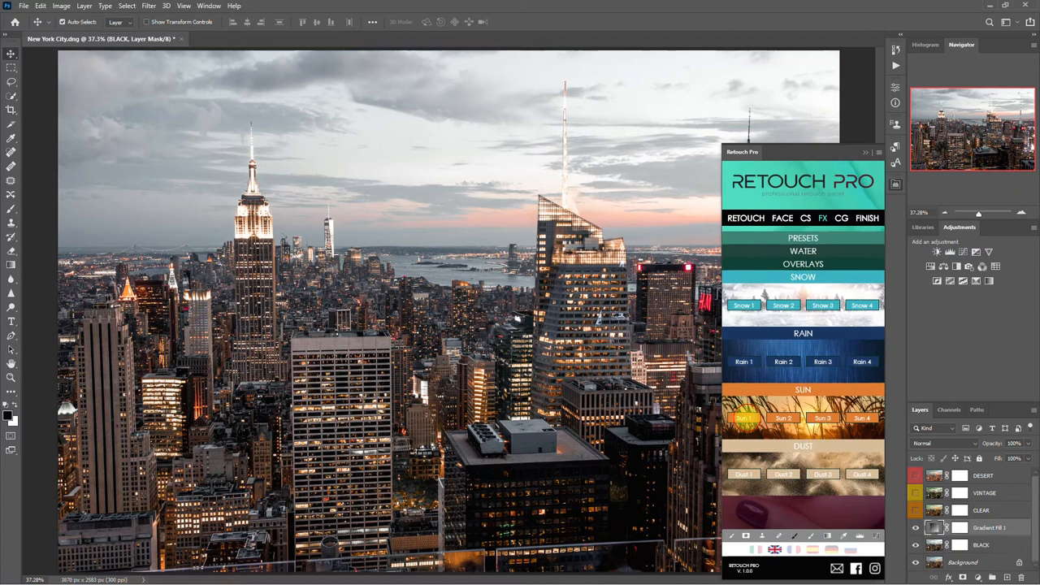
left_click(744, 417)
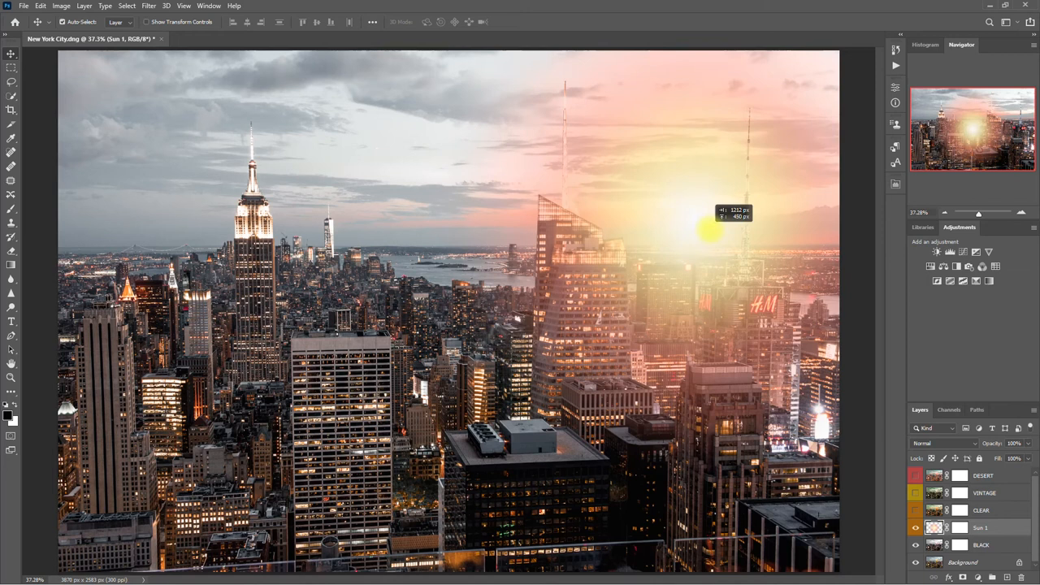
left_click(915, 527)
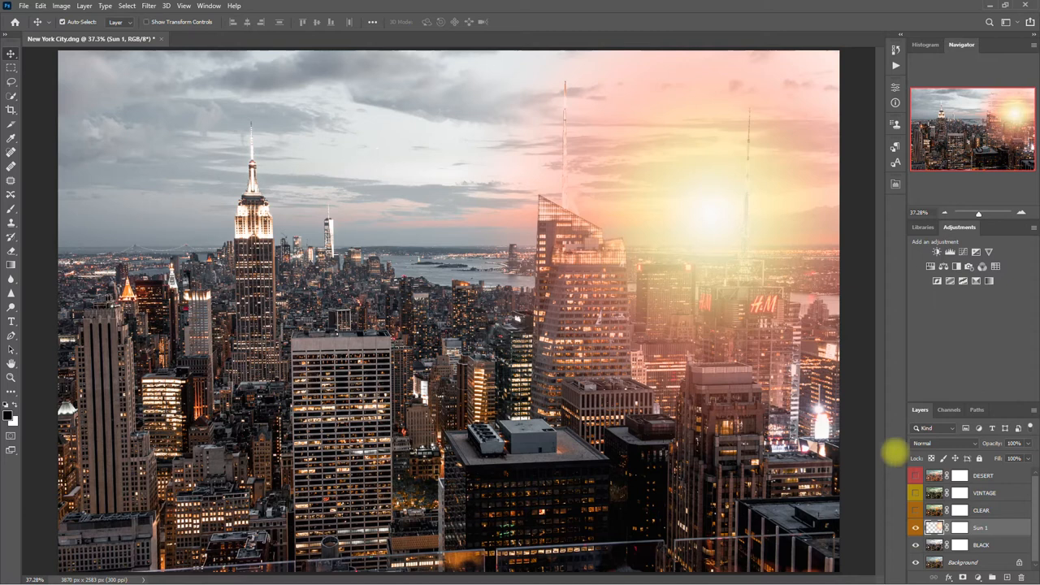
left_click(1013, 444)
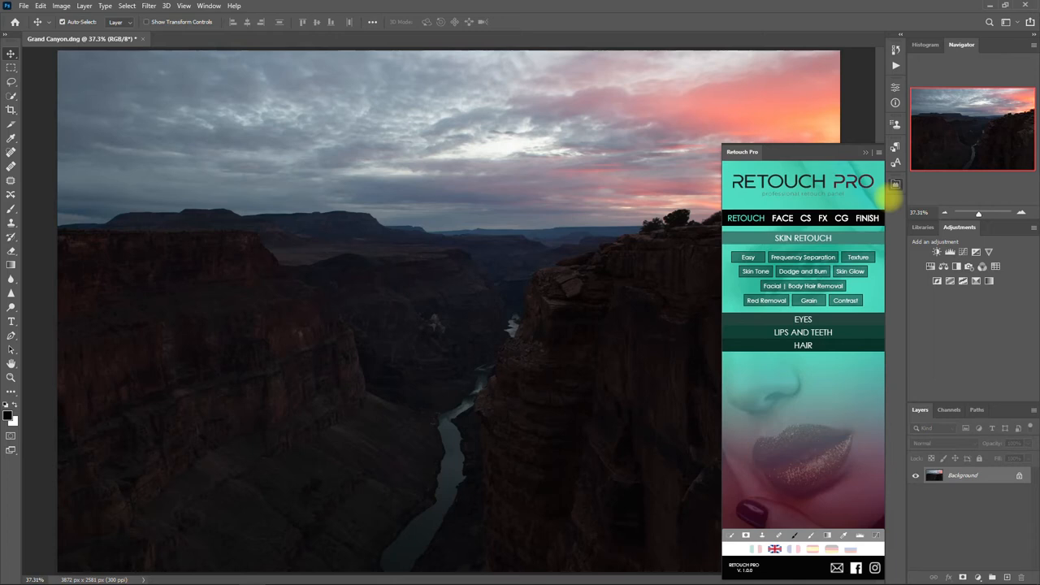
Step: Bring up the Retouch Pro effects for the Grand Canyon photo
left_click(841, 217)
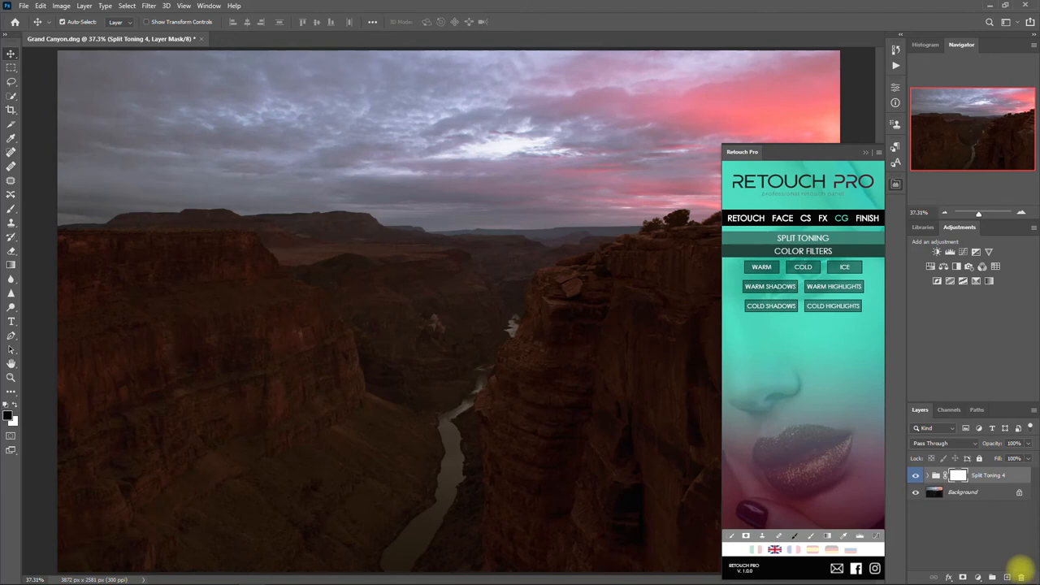
Step: Apply the Split Toning 4 preset from the Retouch Pro CG tab to the Grand Canyon photo
left_click(833, 306)
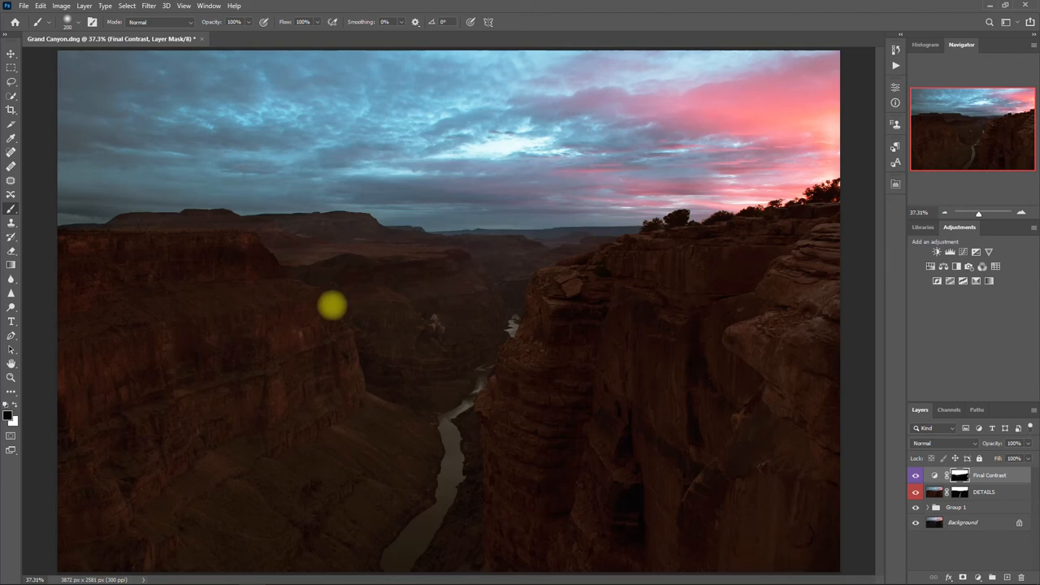
mouse_move(615, 549)
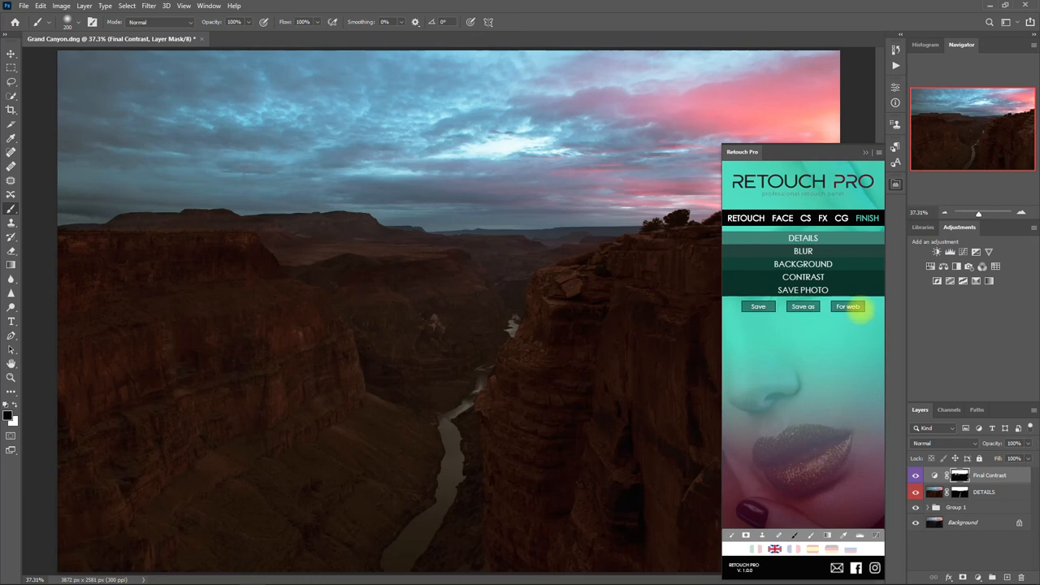
Step: Save the Grand Canyon edit with Retouch Pro's For web option
left_click(847, 307)
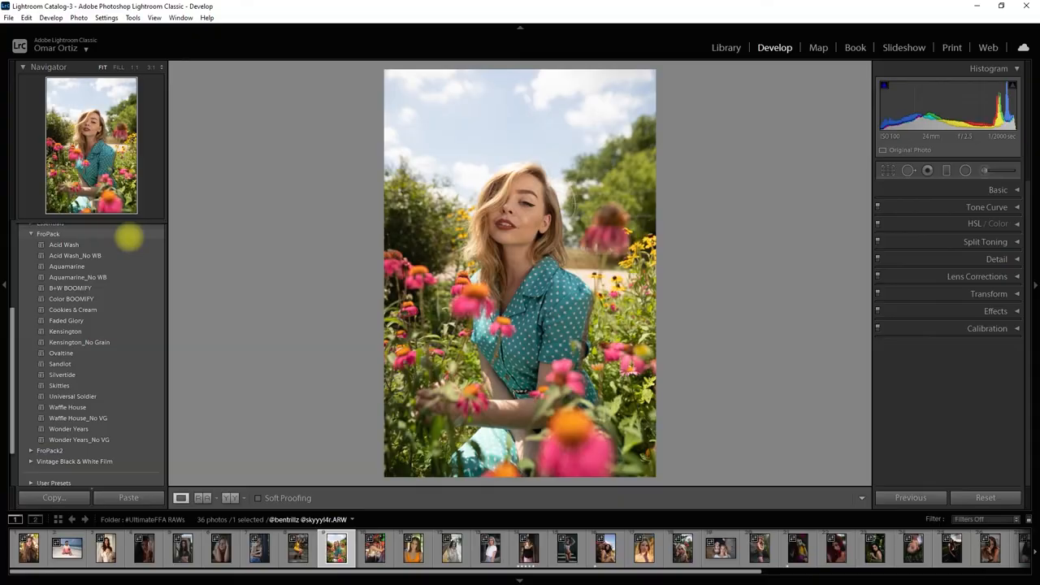
Step: Expand the FroPack preset folder in Lightroom's Develop module
left_click(63, 375)
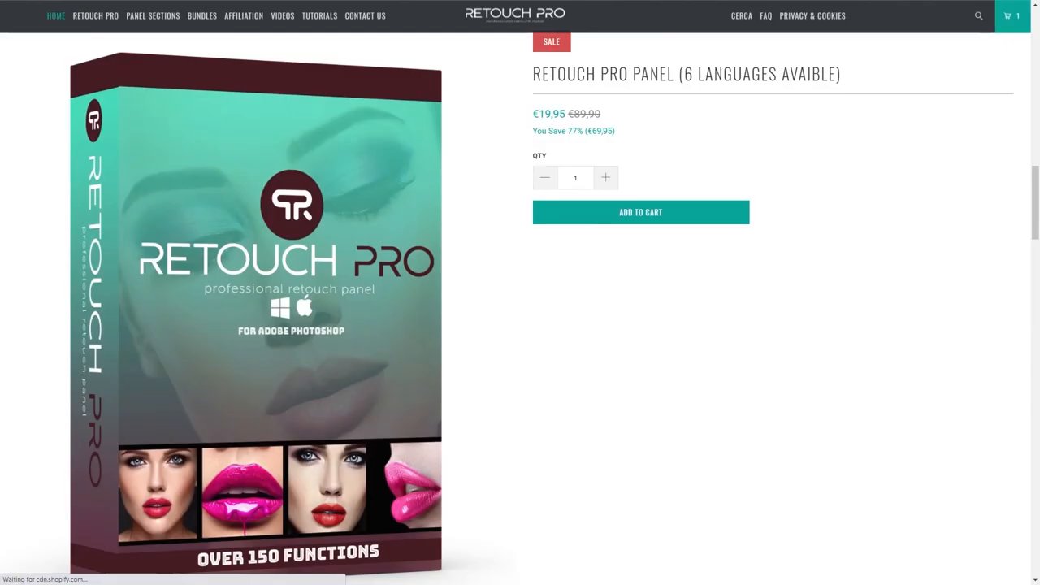
Step: Add the €19,95 Retouch Pro Panel to the cart and go to checkout
left_click(640, 212)
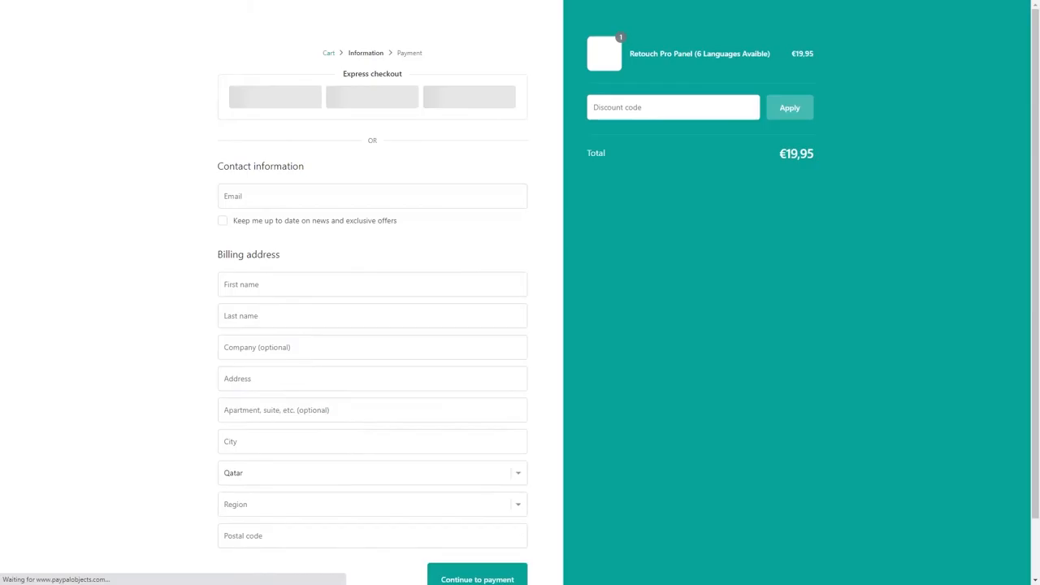